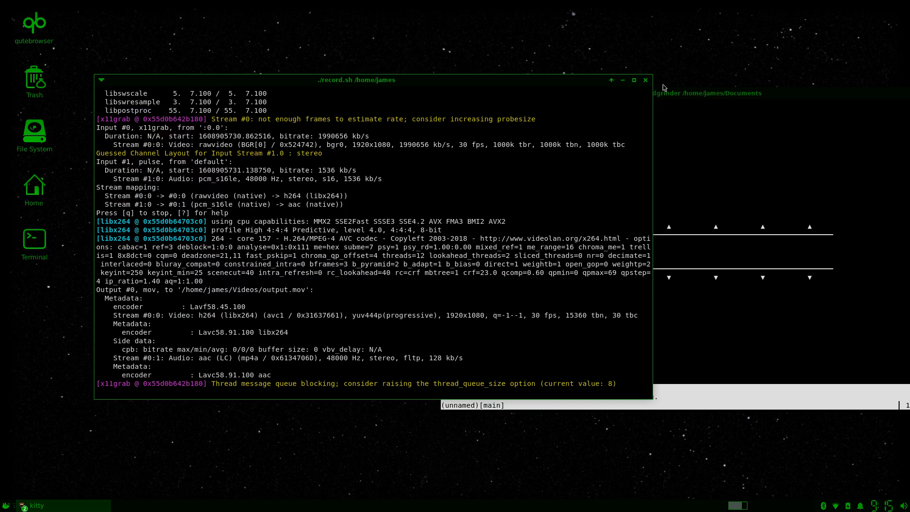
Bring the kitty window running WordGrinder to the front, full screen
{"action": "left_click", "coordinate": [644, 79]}
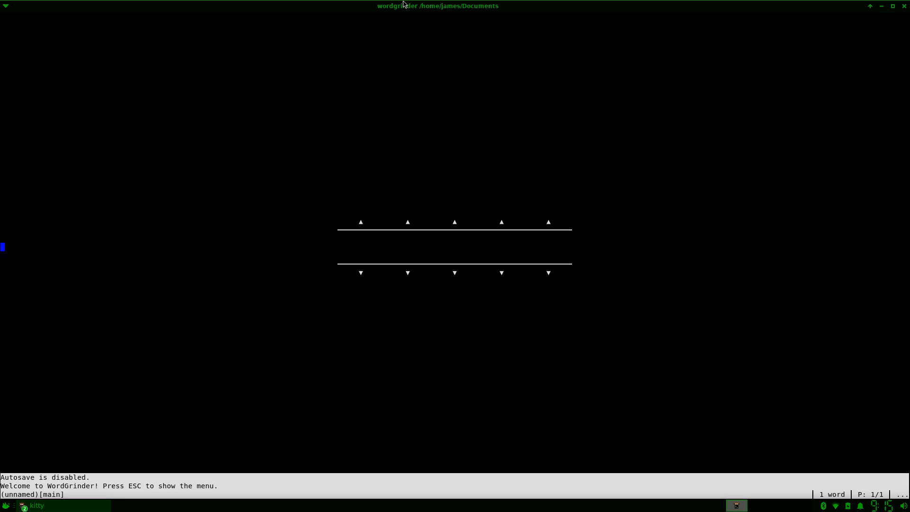
Enter the phrase 'the quick brown fox' in the blank document and begin a new paragraph
{"action": "type", "text": "the qui"}
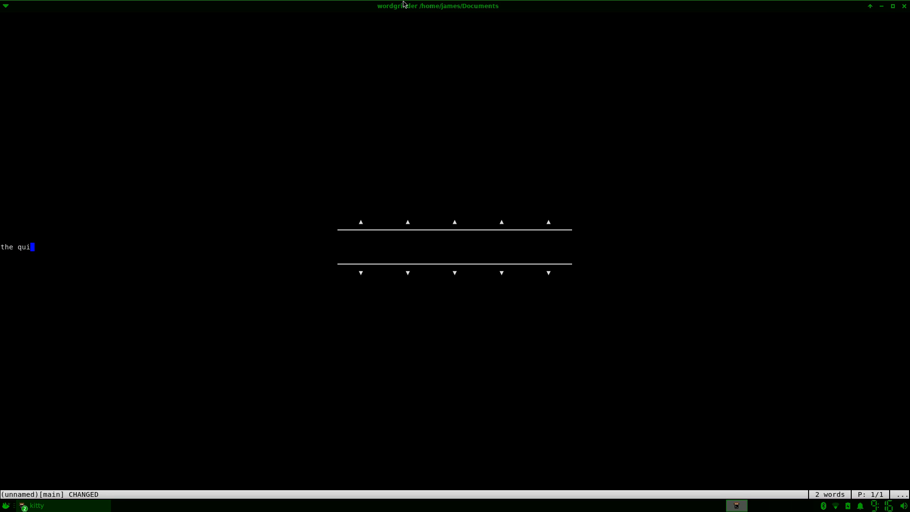
{"action": "type", "text": "ck b"}
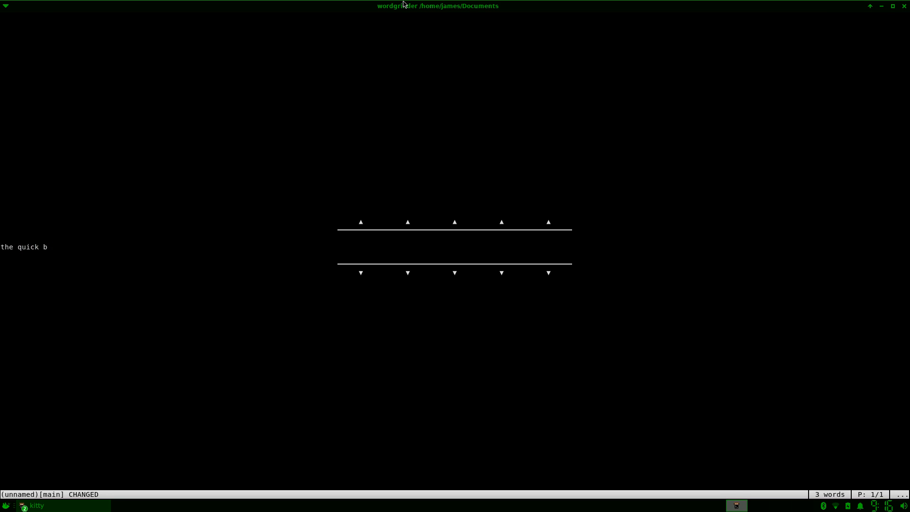
{"action": "type", "text": "row"}
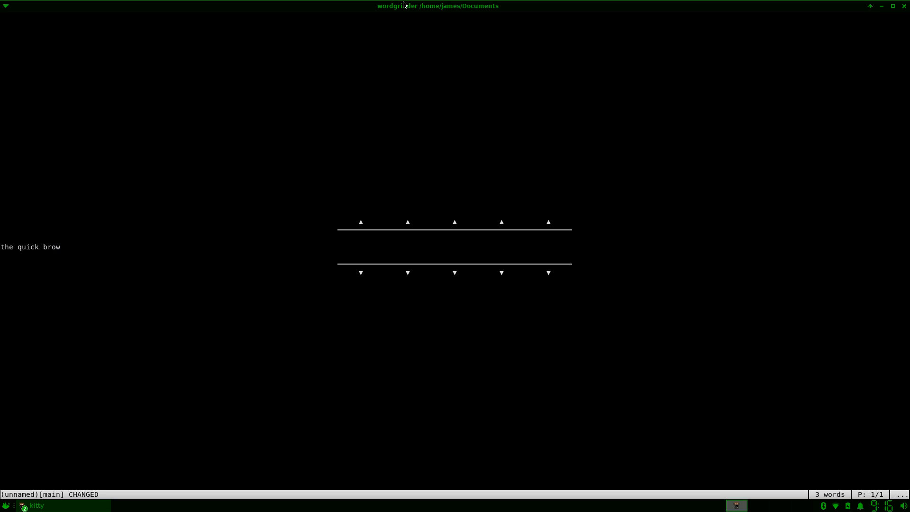
{"action": "key", "text": "BackSpace"}
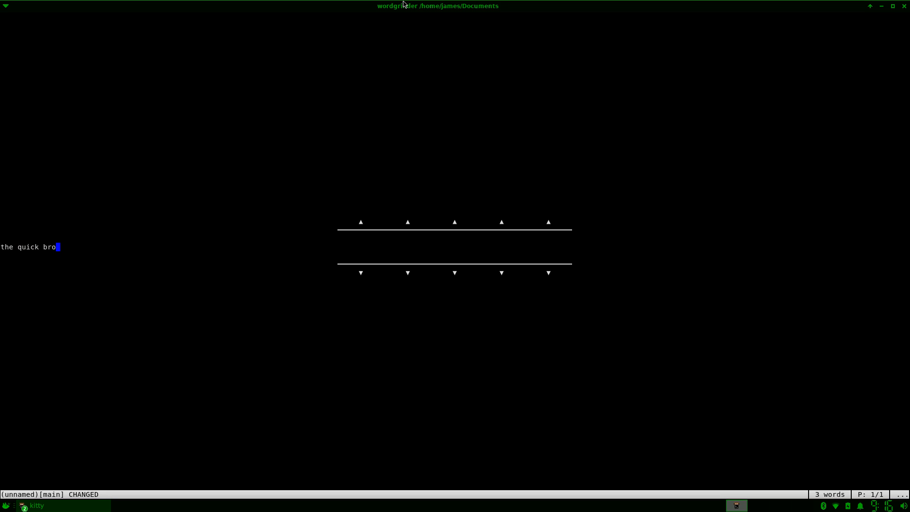
{"action": "type", "text": "wn fo"}
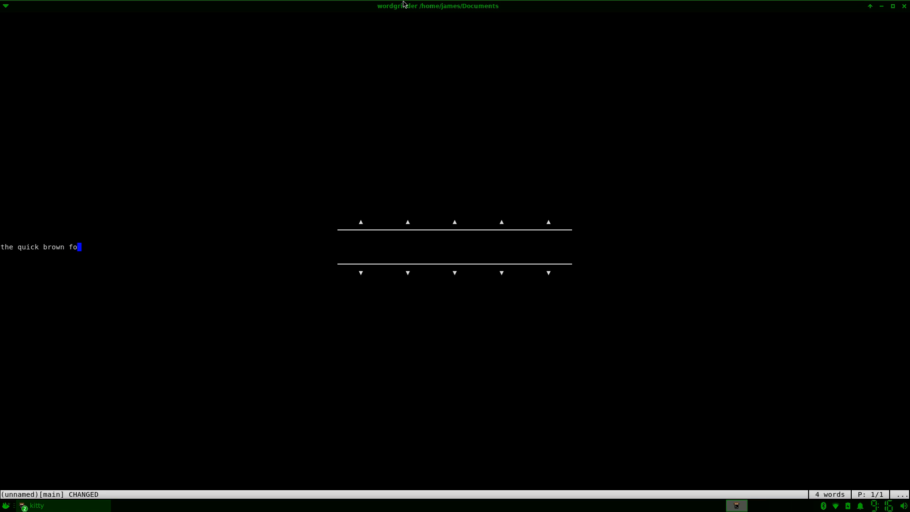
{"action": "type", "text": "x"}
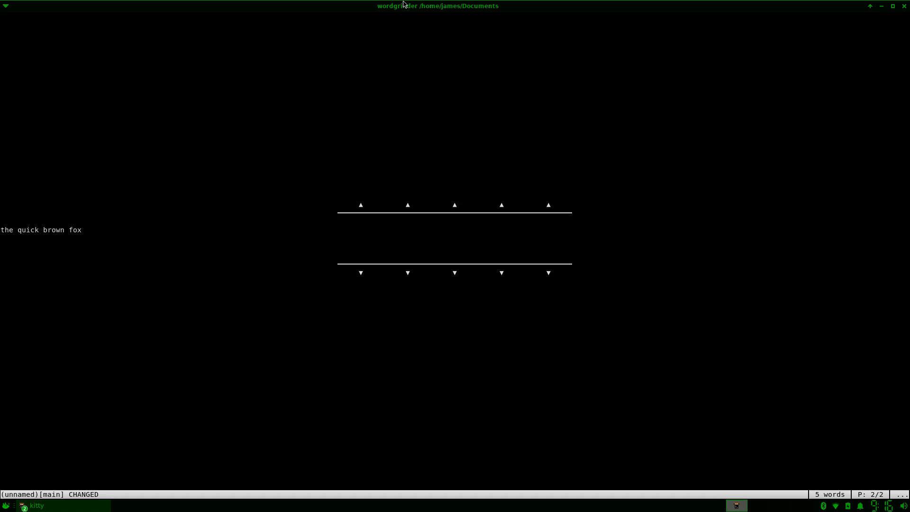
{"action": "key", "text": "BackSpace"}
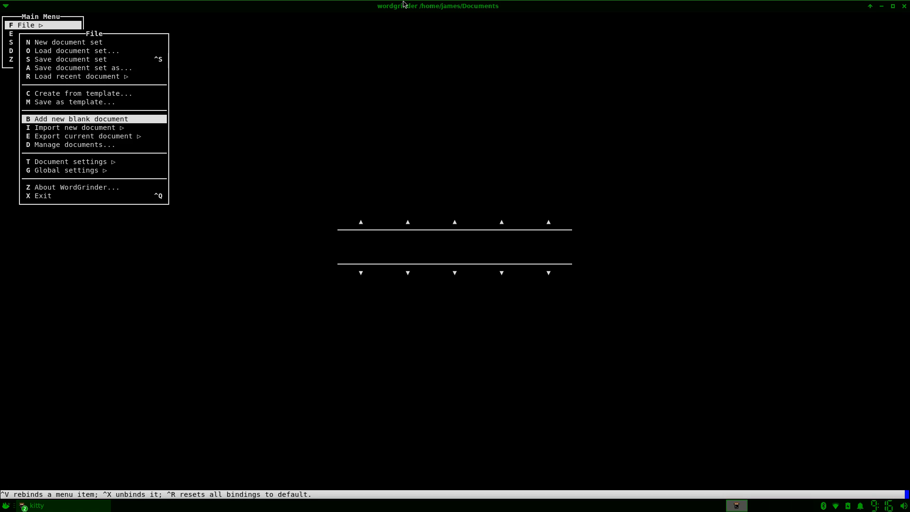
Import whylinux.odt as a new document via File > Import ODT file
{"action": "left_click", "coordinate": [78, 127]}
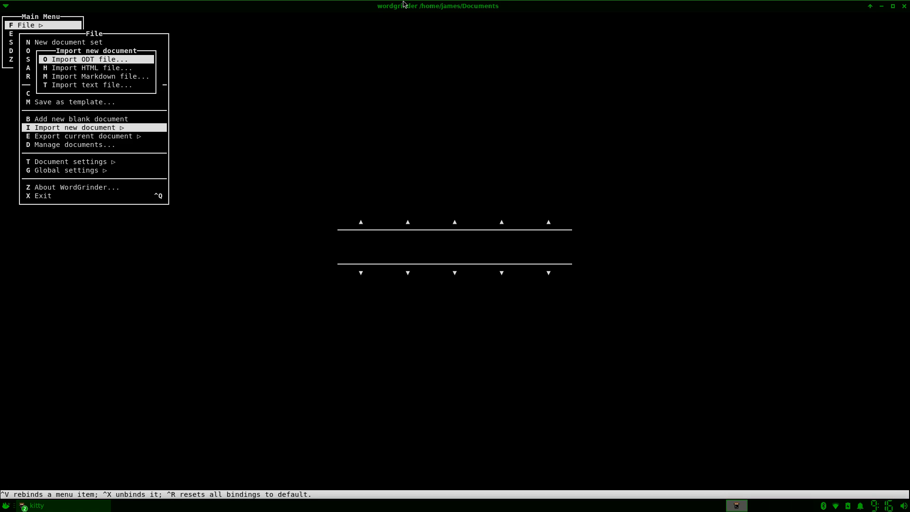
{"action": "left_click", "coordinate": [85, 59]}
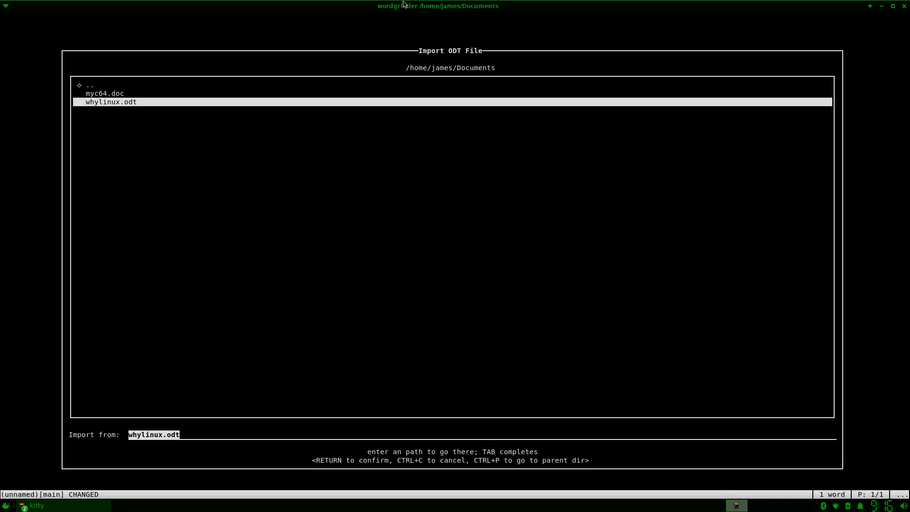
{"action": "key", "text": "Return"}
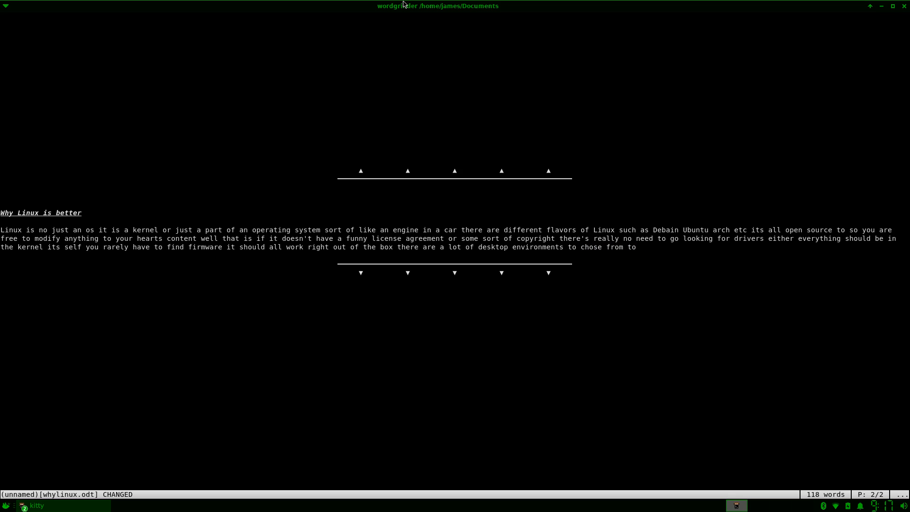
Add an empty paragraph below the introduction and give it the H2 paragraph style
{"action": "key", "text": "Return"}
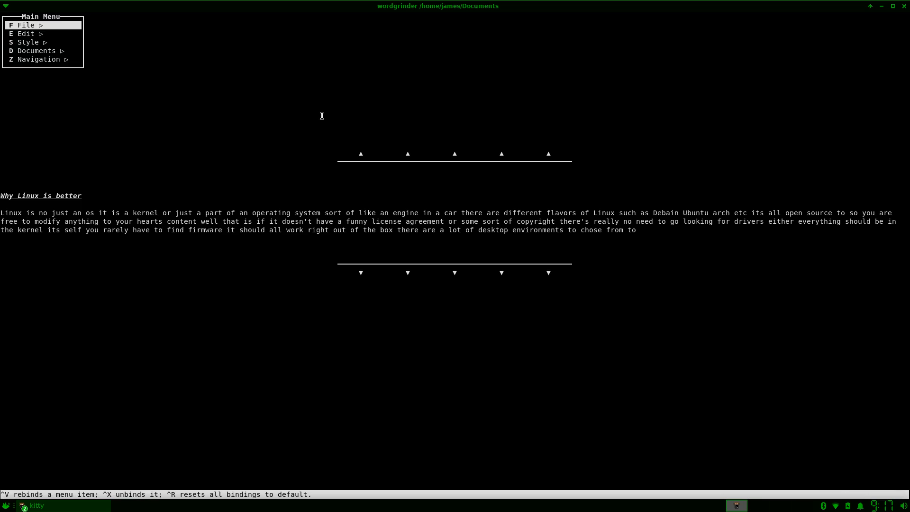
{"action": "left_click", "coordinate": [28, 42]}
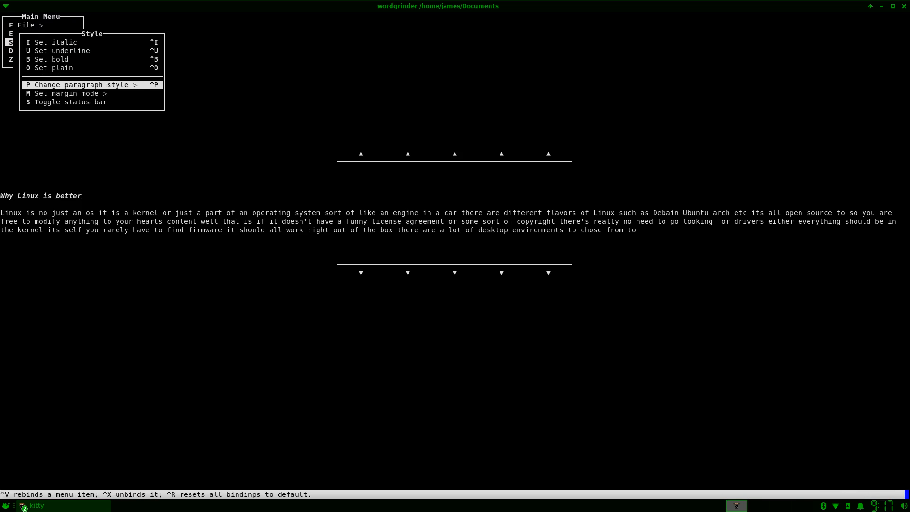
{"action": "left_click", "coordinate": [81, 84]}
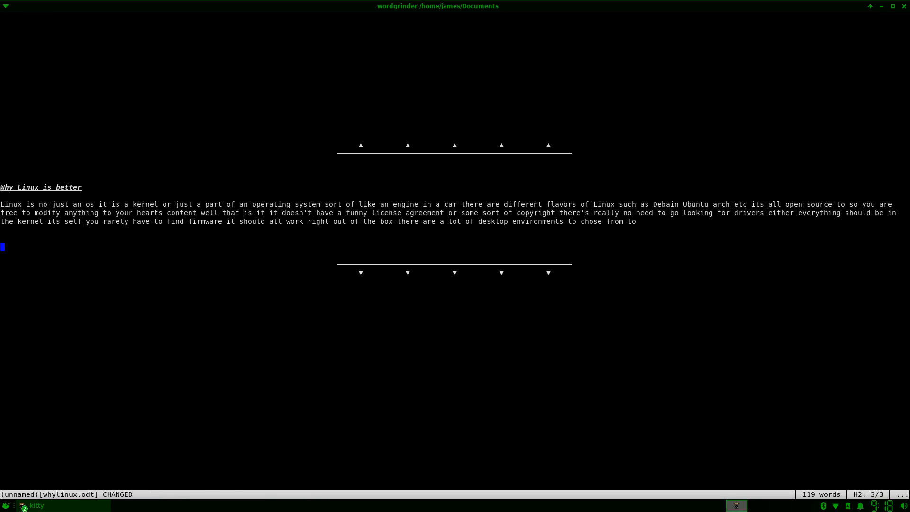
Write the heading text ending in 'a list of why', correcting the misspelling
{"action": "type", "text": "reso"}
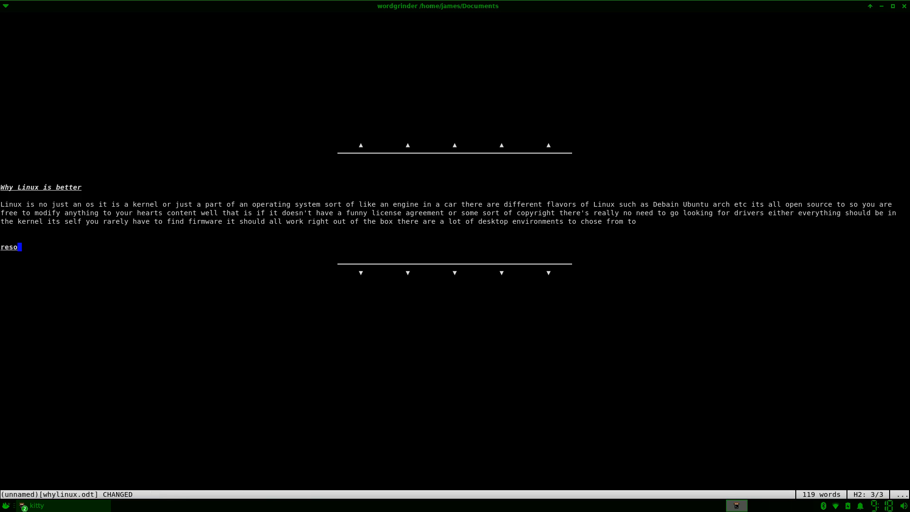
{"action": "type", "text": "ins"}
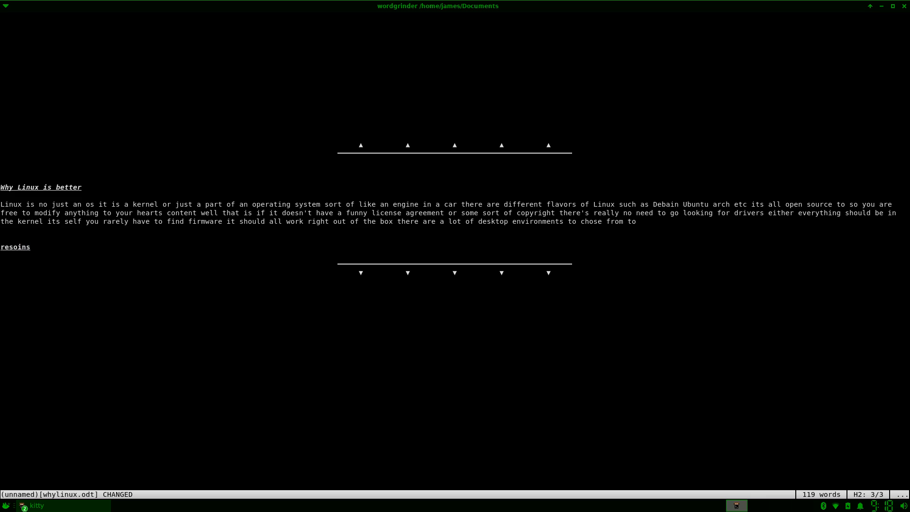
{"action": "key", "text": "BackSpace"}
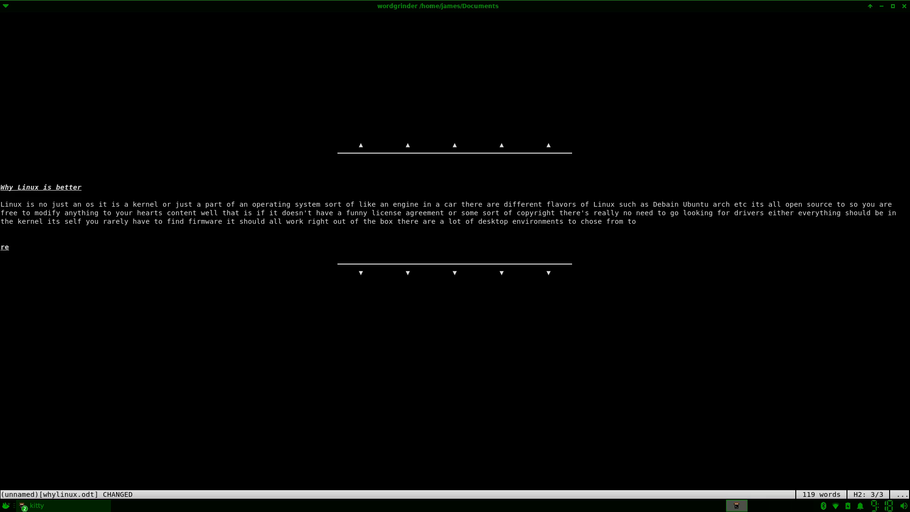
{"action": "type", "text": "asion"}
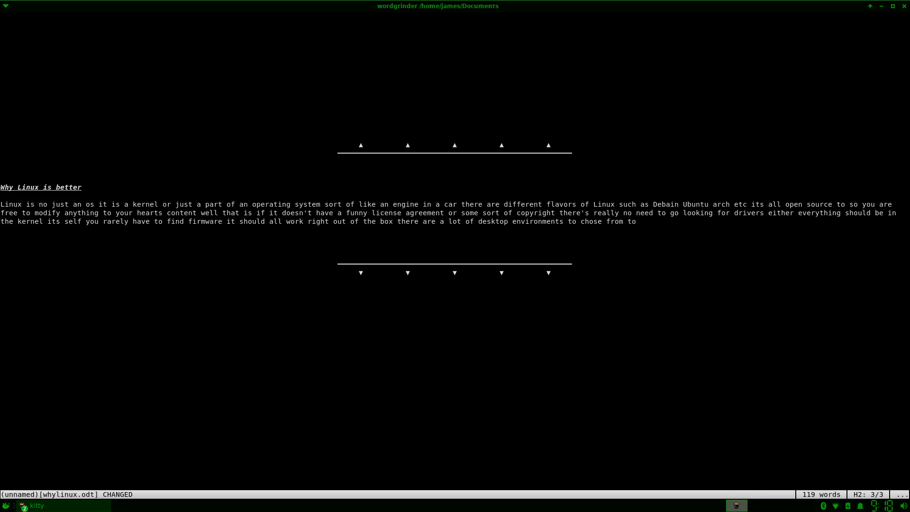
{"action": "type", "text": "a"}
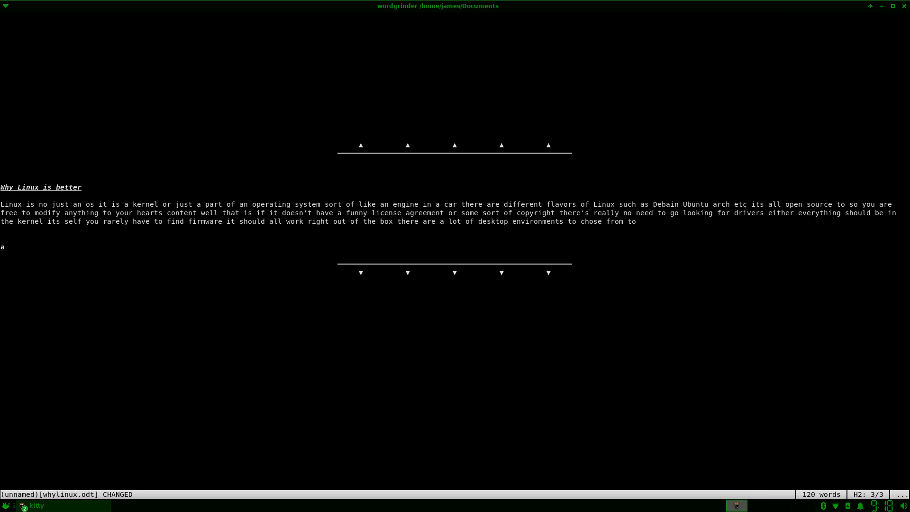
{"action": "type", "text": "list"}
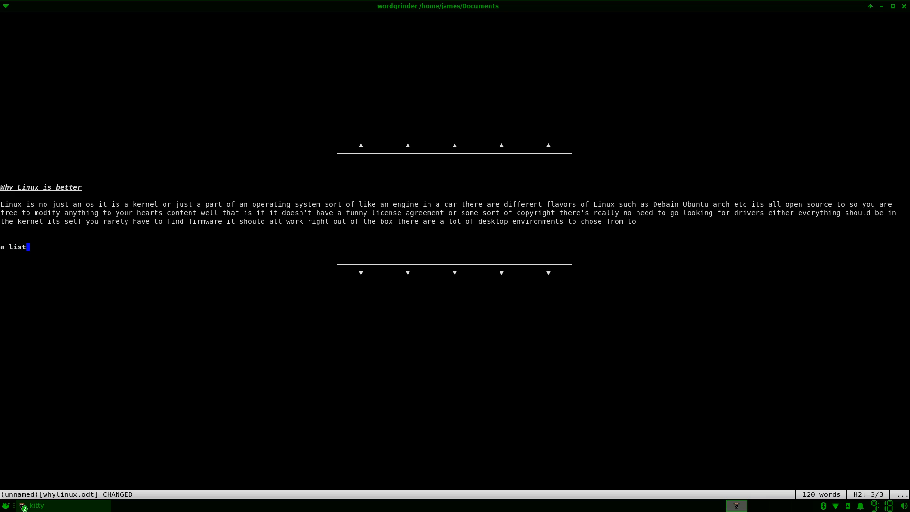
{"action": "type", "text": "of"}
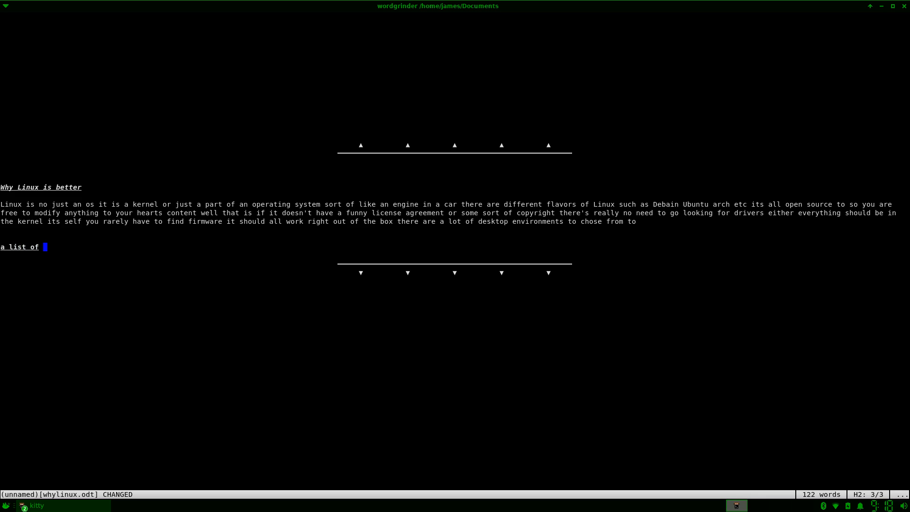
{"action": "type", "text": "why"}
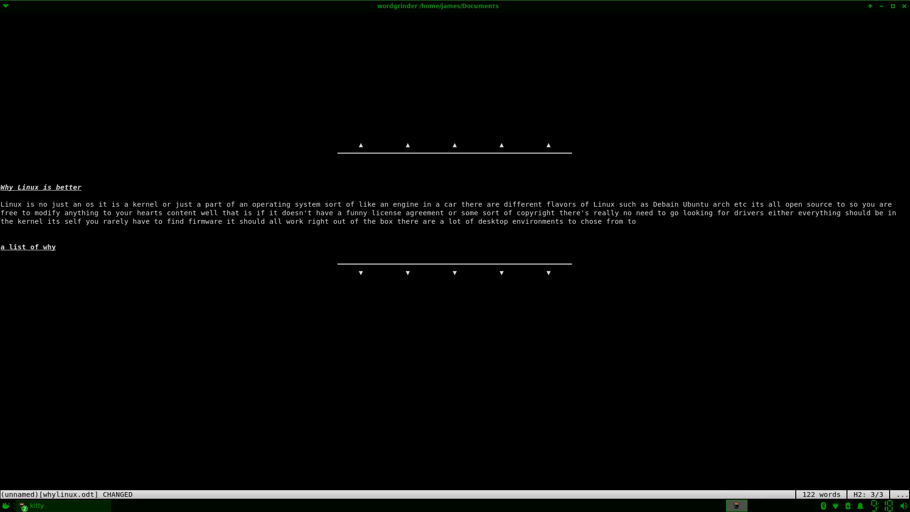
Add the first reason 'its open source' on a new line under the heading
{"action": "key", "text": "Return"}
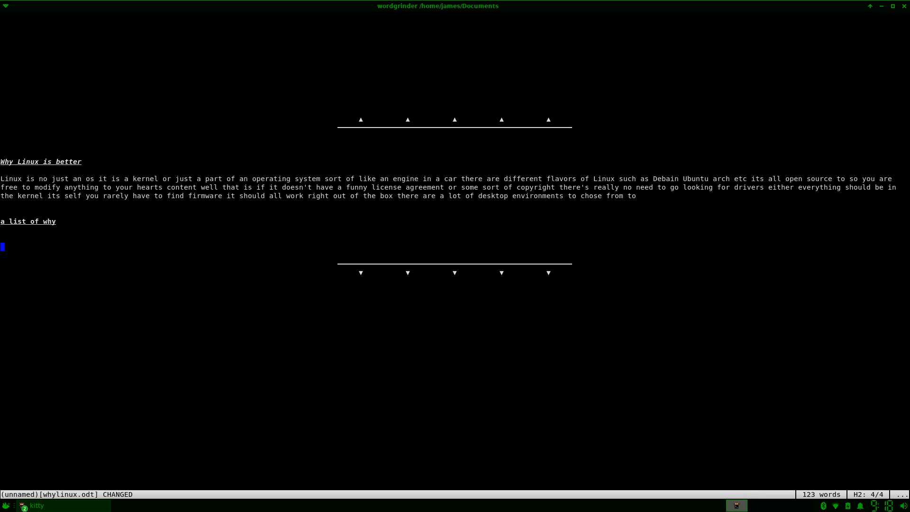
{"action": "type", "text": "it"}
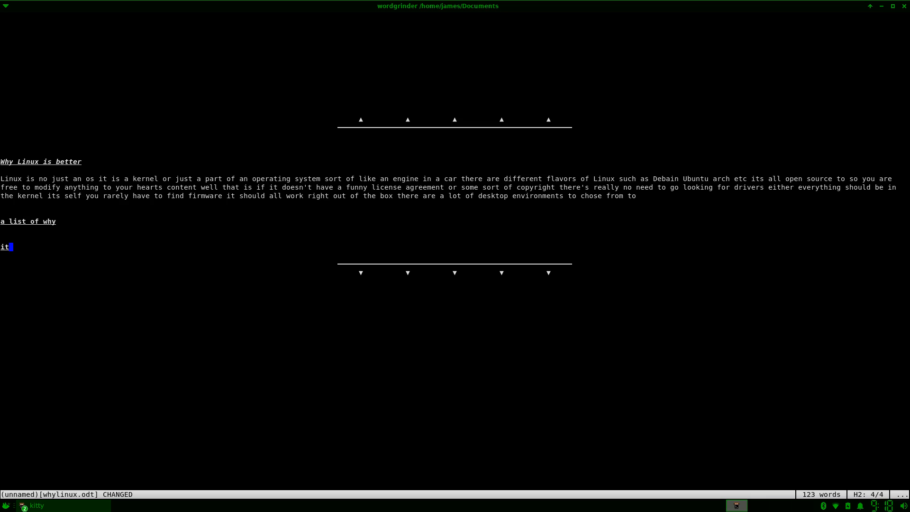
{"action": "type", "text": "s ope"}
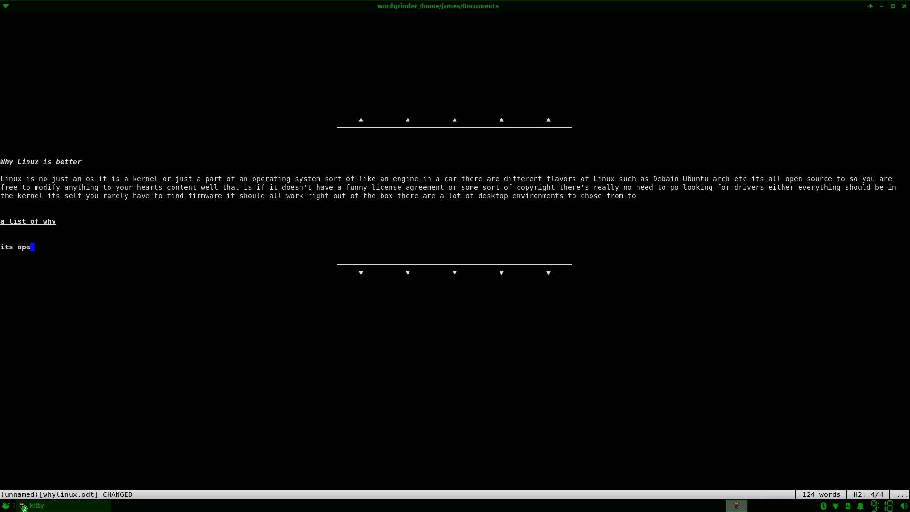
{"action": "type", "text": "v"}
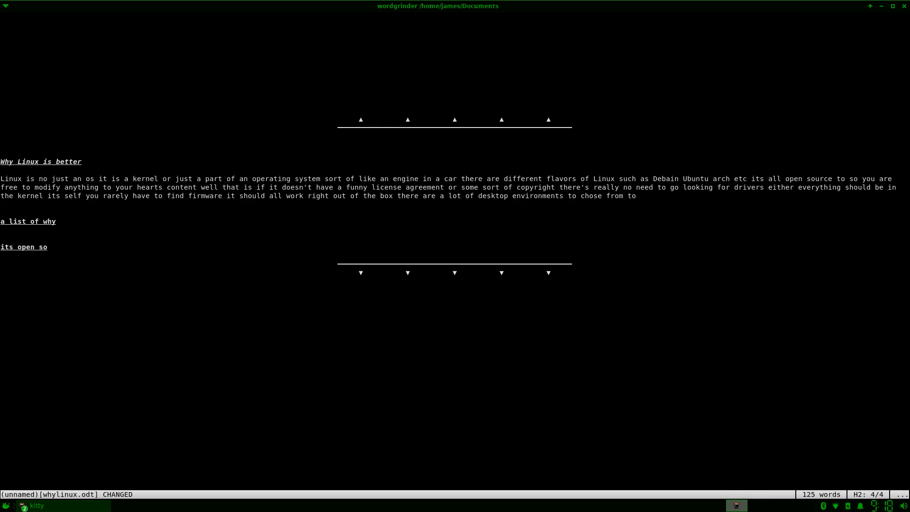
{"action": "type", "text": "urce"}
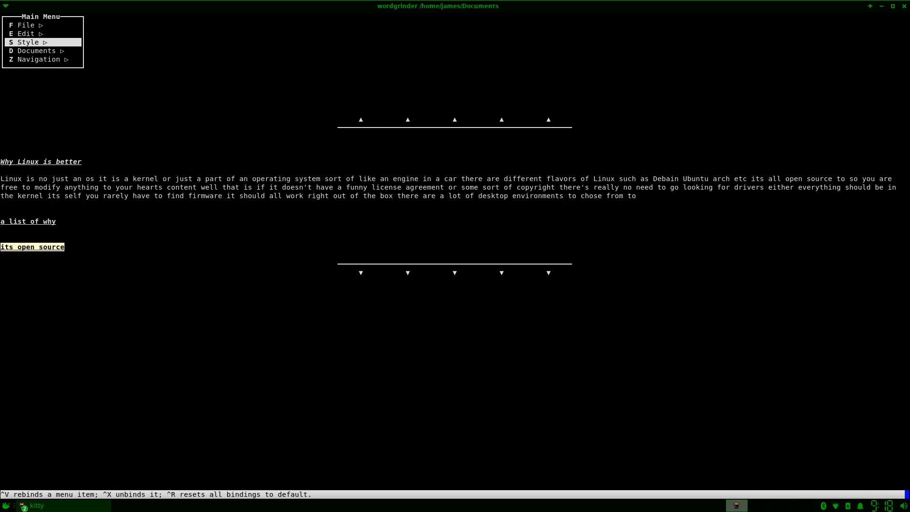
Make the line a bulleted list item and add the second reason 'you can change anything', fixing its last letter
{"action": "left_click", "coordinate": [28, 42]}
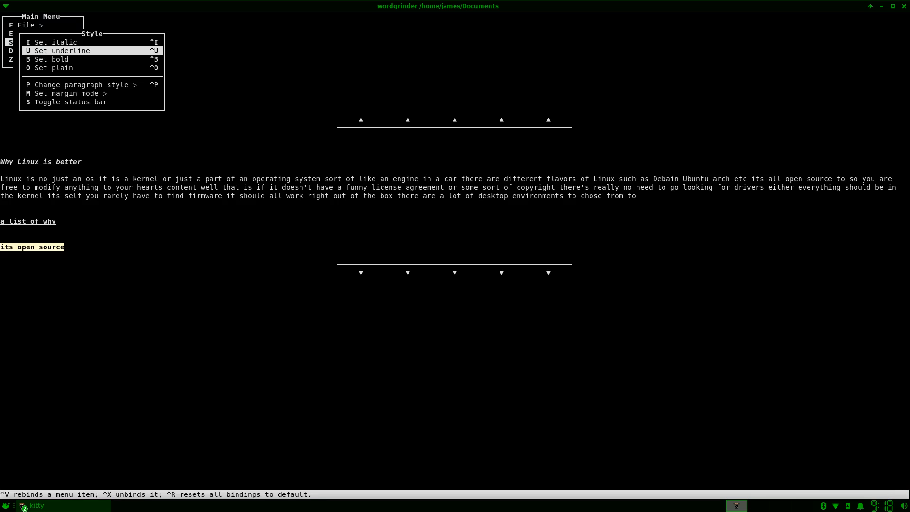
{"action": "left_click", "coordinate": [81, 85]}
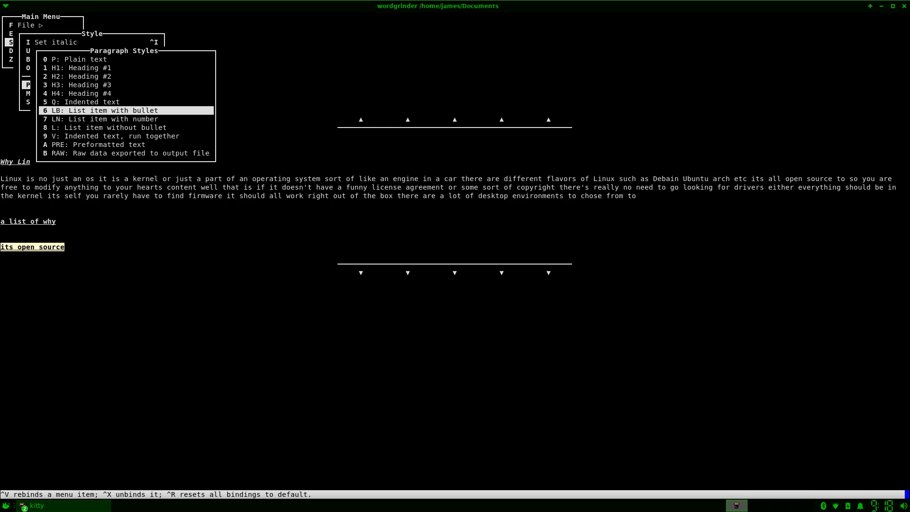
{"action": "left_click", "coordinate": [104, 110]}
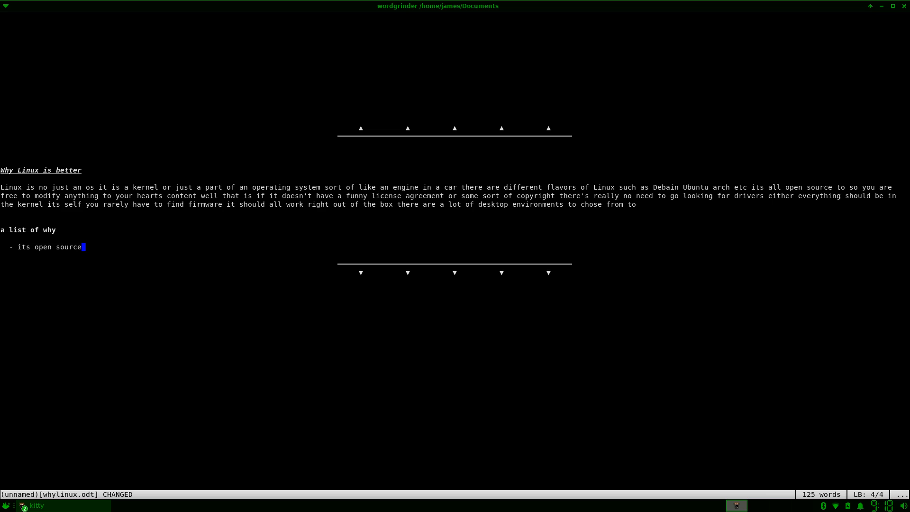
{"action": "key", "text": "Return"}
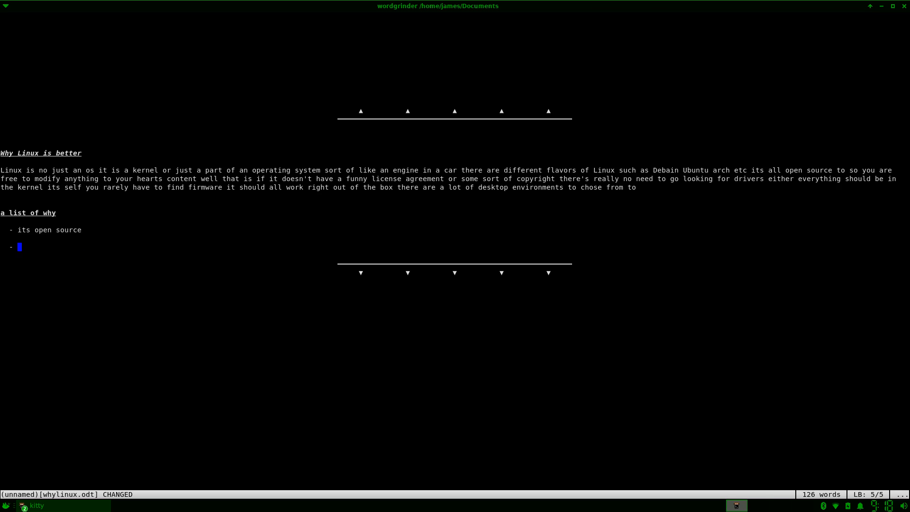
{"action": "type", "text": "you"}
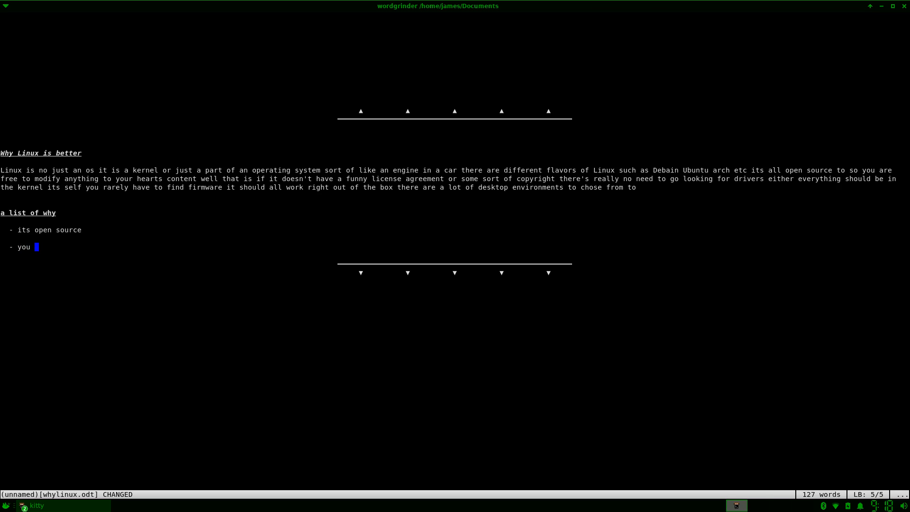
{"action": "type", "text": "can"}
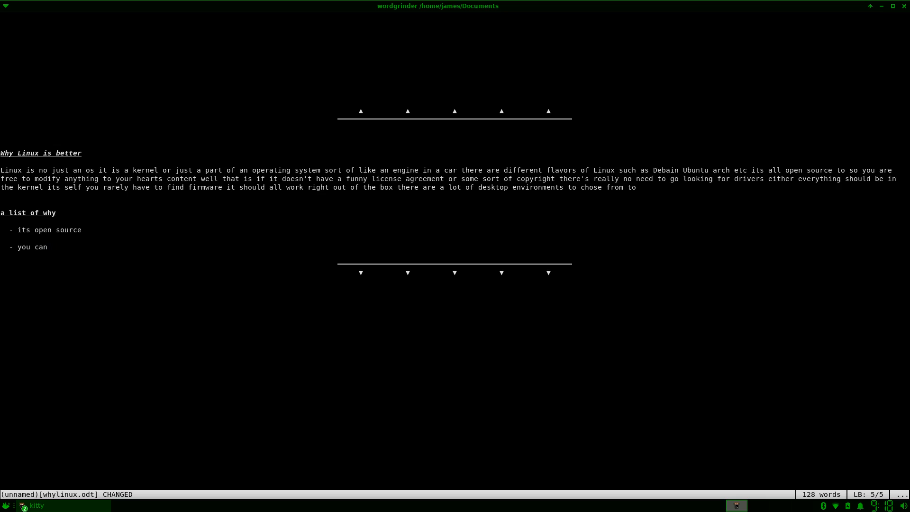
{"action": "type", "text": "chang"}
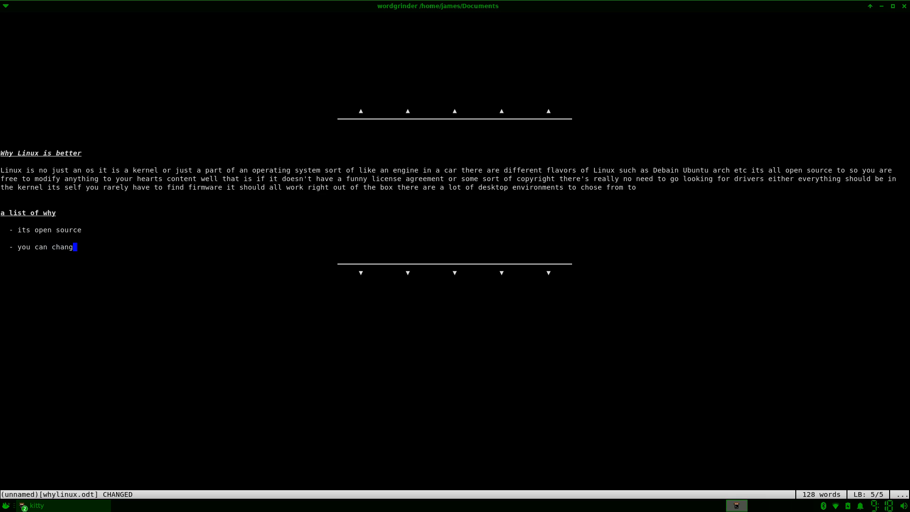
{"action": "type", "text": "e any"}
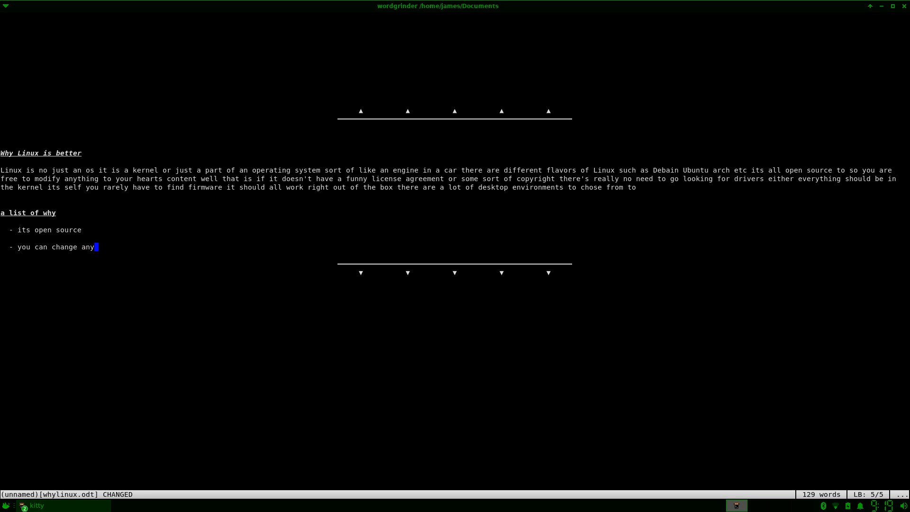
{"action": "key", "text": "Return"}
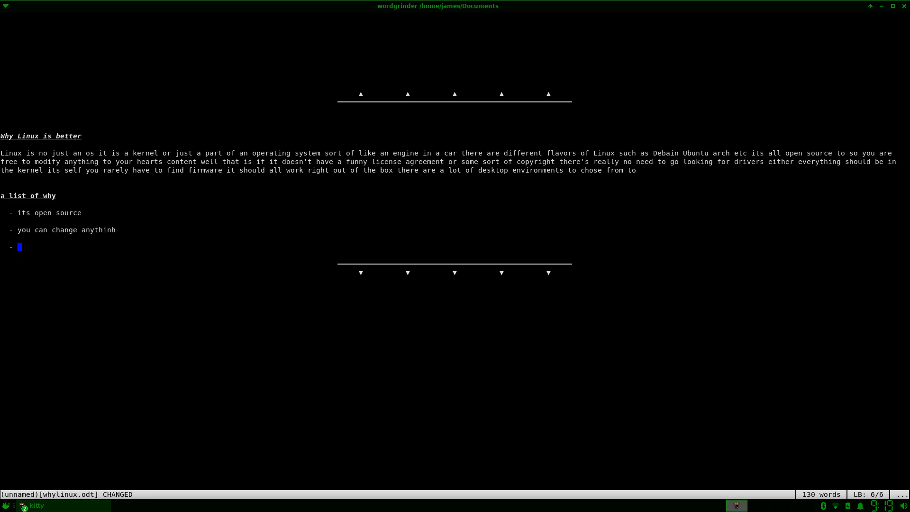
{"action": "key", "text": "Up"}
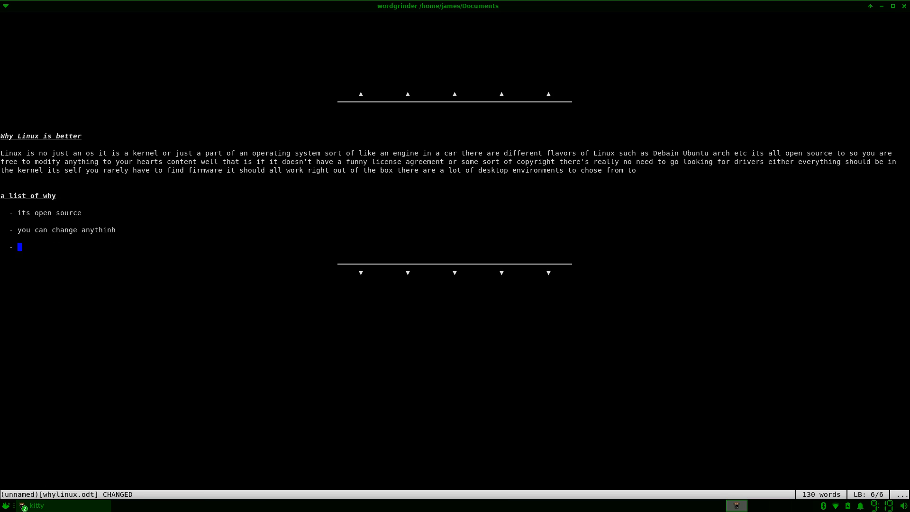
{"action": "key", "text": "Up"}
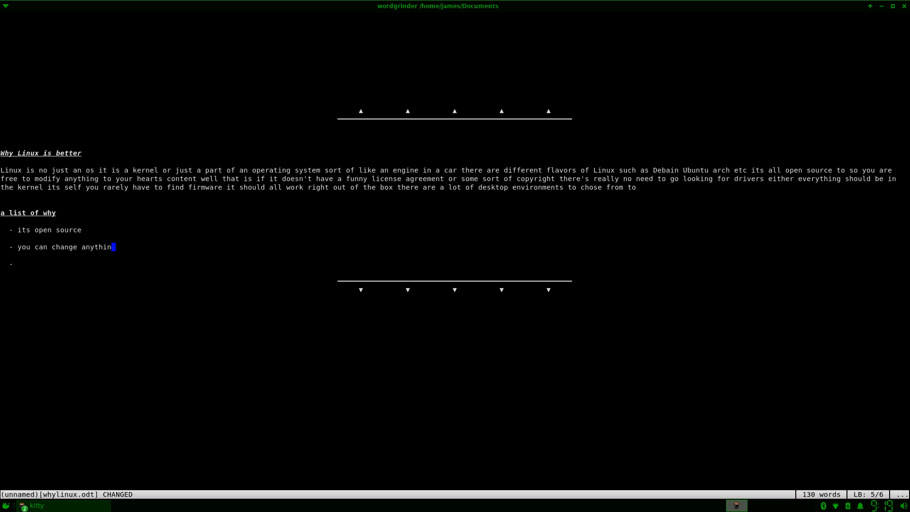
{"action": "type", "text": "g"}
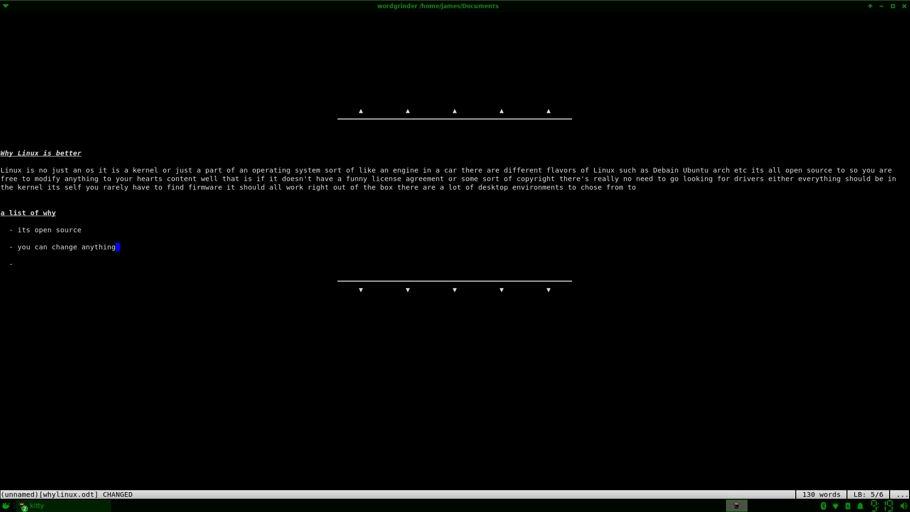
Add the third bulleted reason 'lots of disros', retyping it after a misspelling
{"action": "type", "text": "l"}
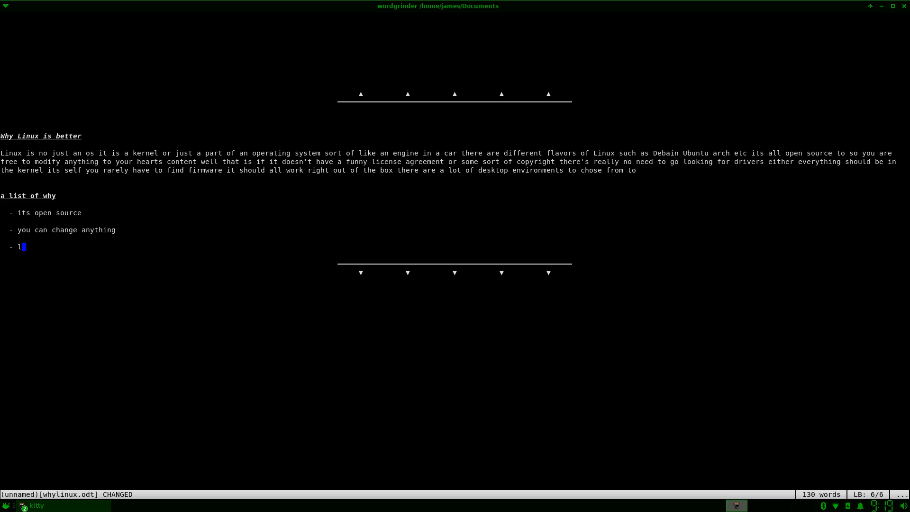
{"action": "type", "text": "os"}
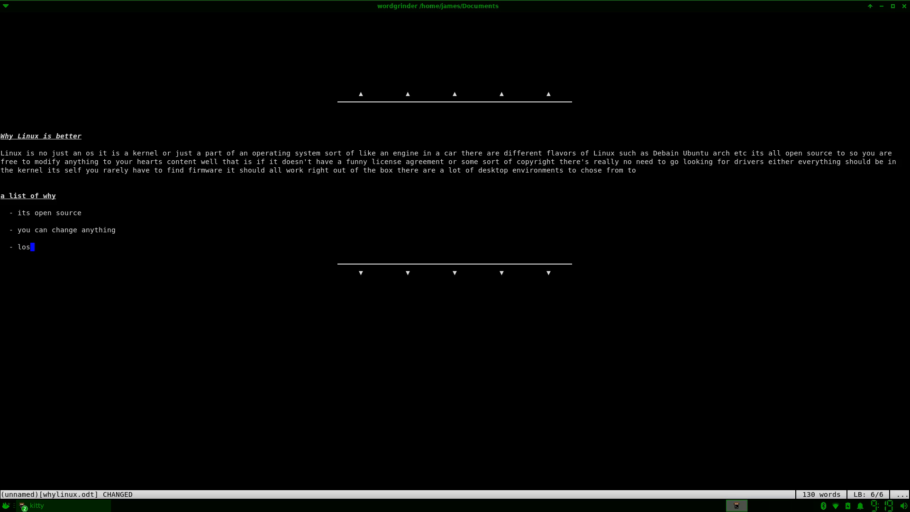
{"action": "type", "text": "t of"}
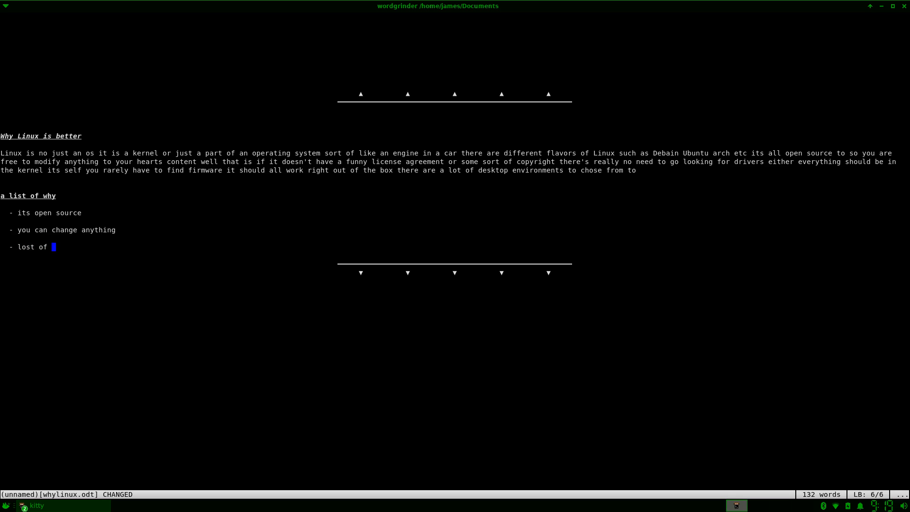
{"action": "type", "text": "di"}
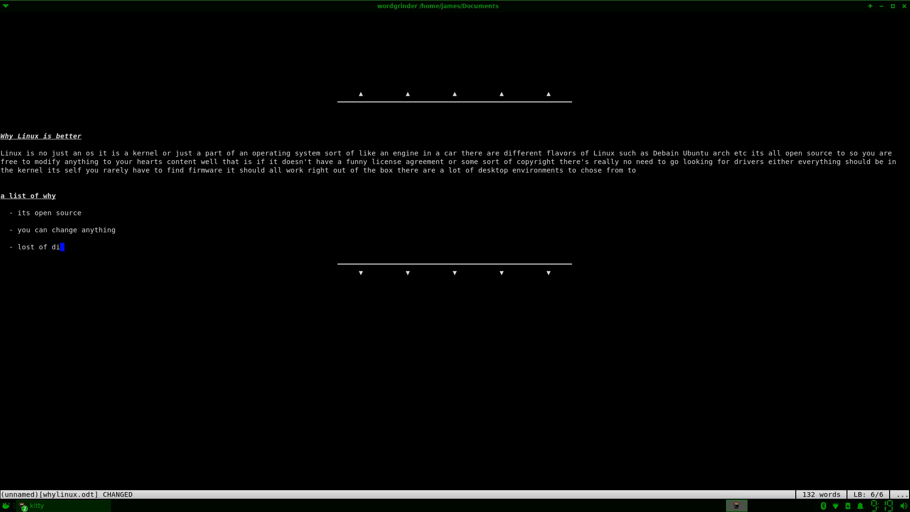
{"action": "type", "text": "sros"}
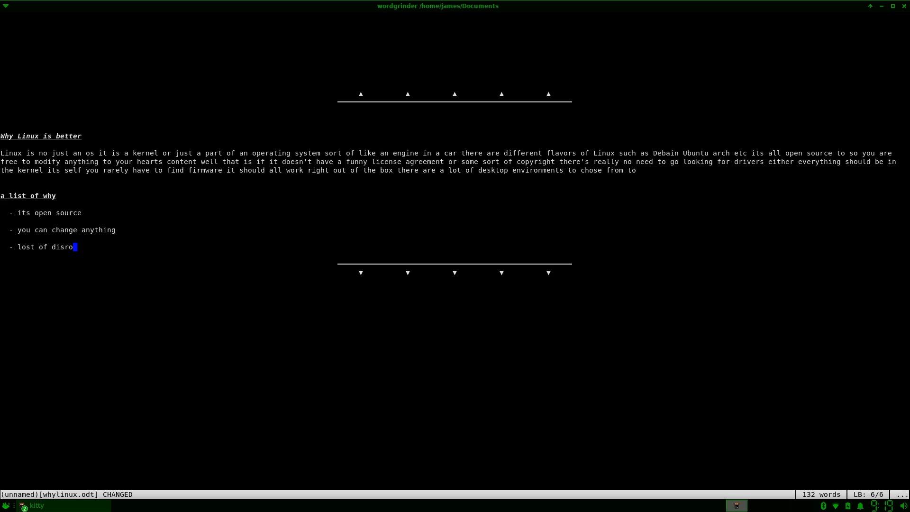
{"action": "key", "text": "BackSpace"}
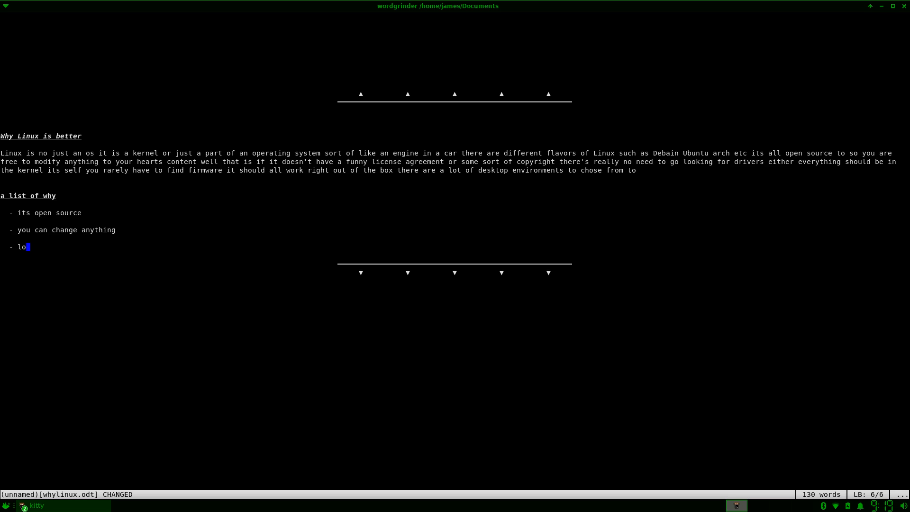
{"action": "key", "text": "Backspace"}
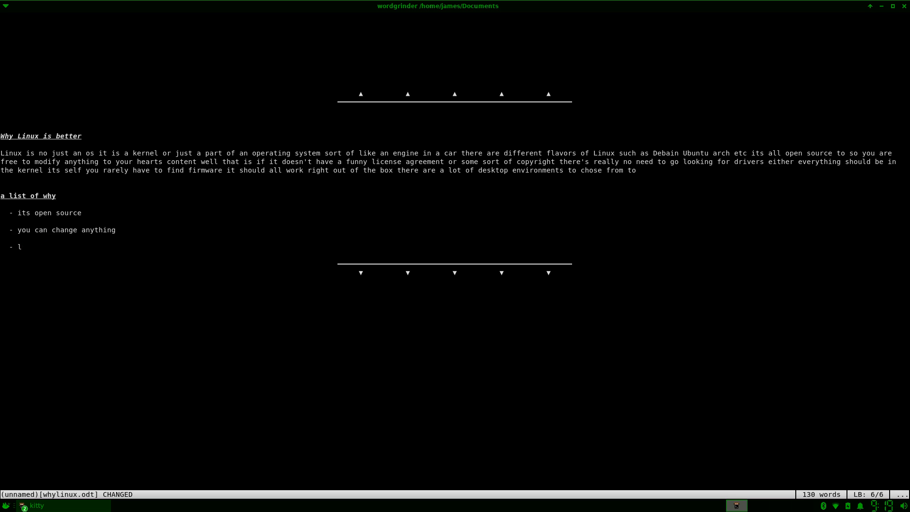
{"action": "type", "text": "ot"}
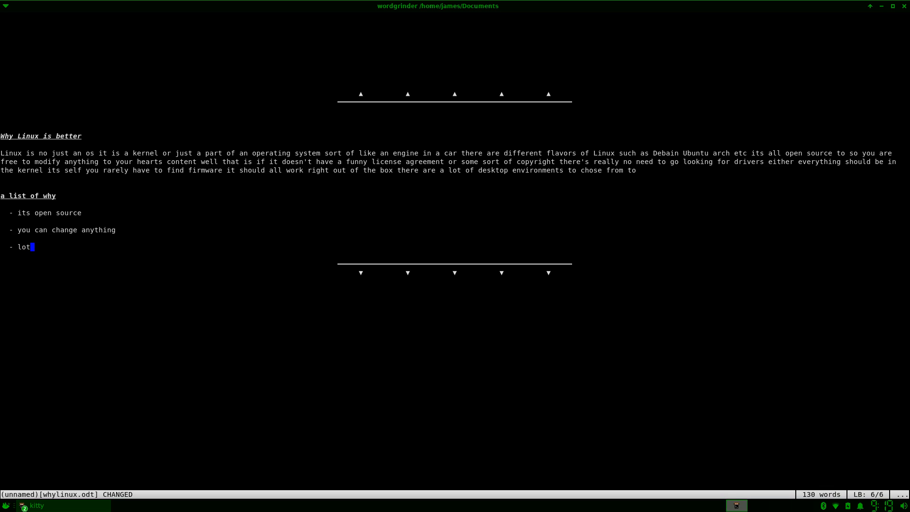
{"action": "type", "text": "s of"}
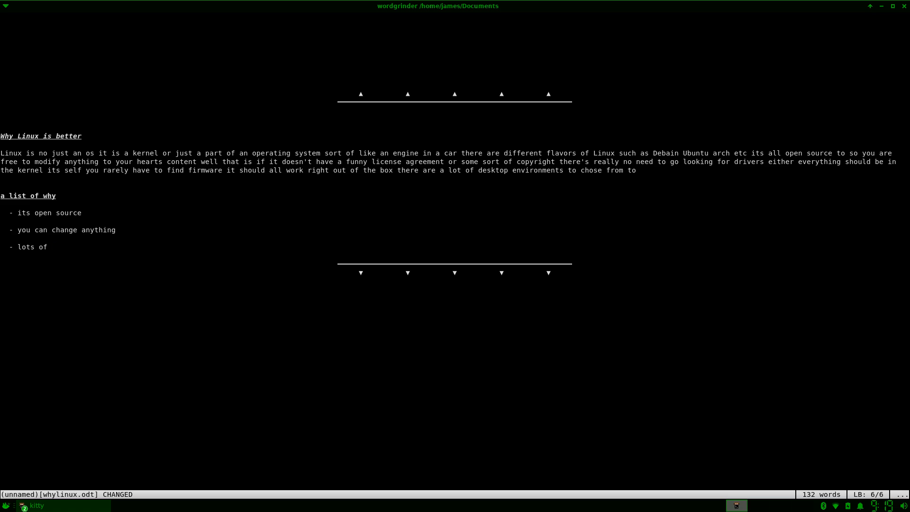
{"action": "type", "text": "dis"}
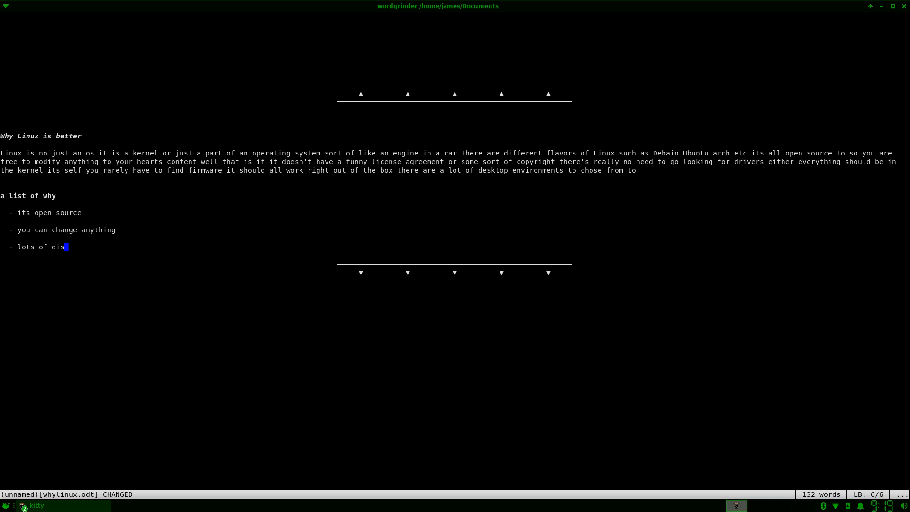
{"action": "type", "text": "ros"}
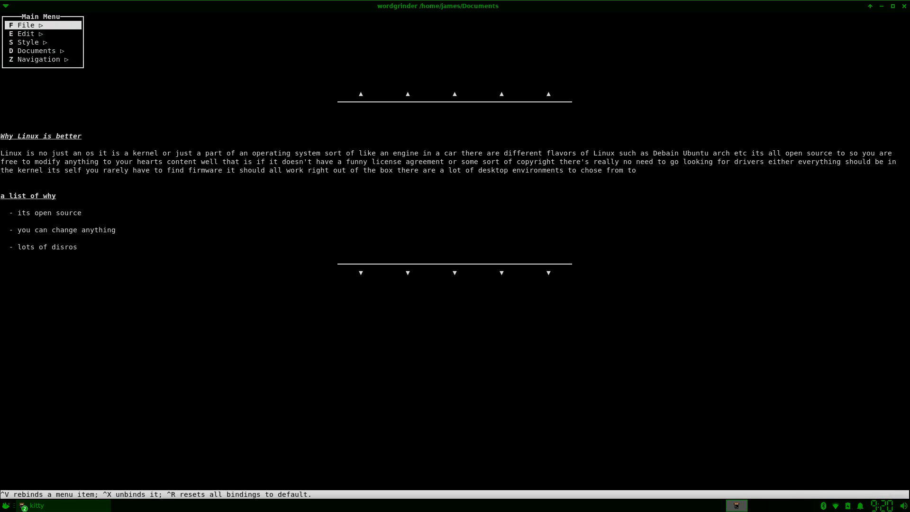
Try New and Load document set from the File menu, declining to discard unsaved edits both times
{"action": "left_click", "coordinate": [24, 24]}
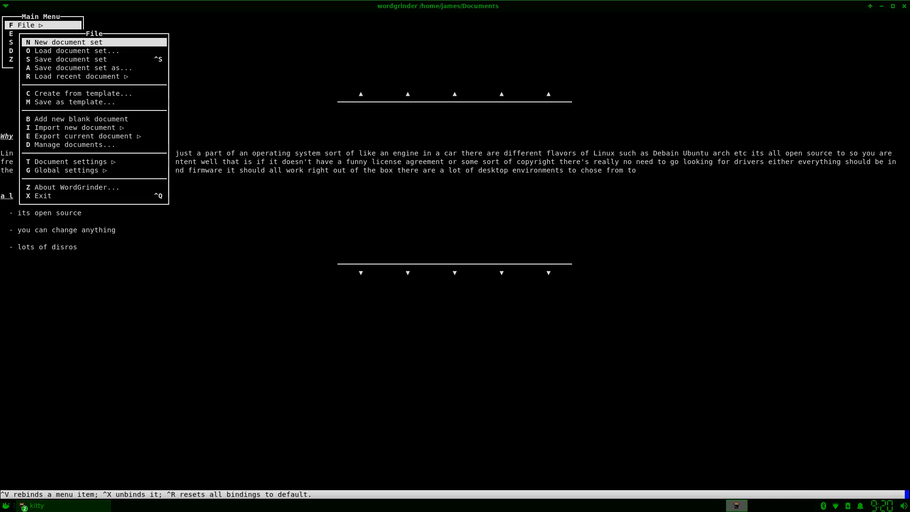
{"action": "left_click", "coordinate": [79, 41]}
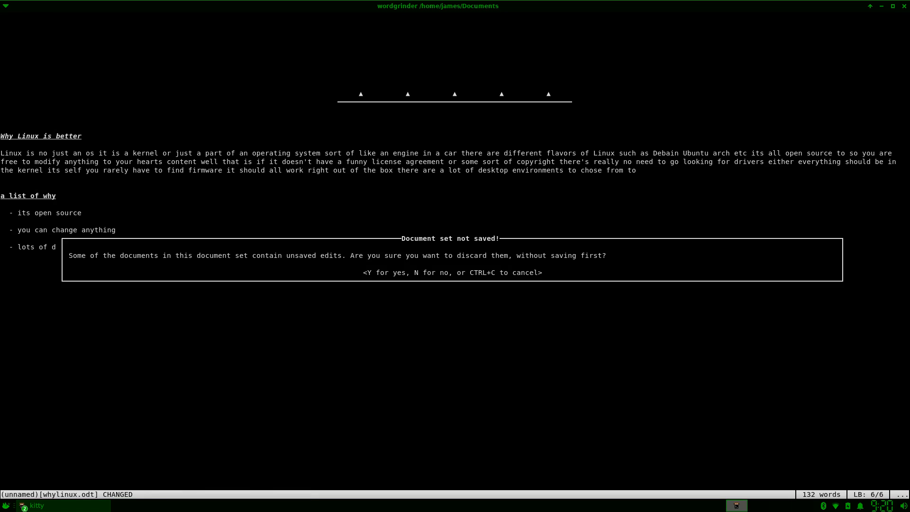
{"action": "key", "text": "n"}
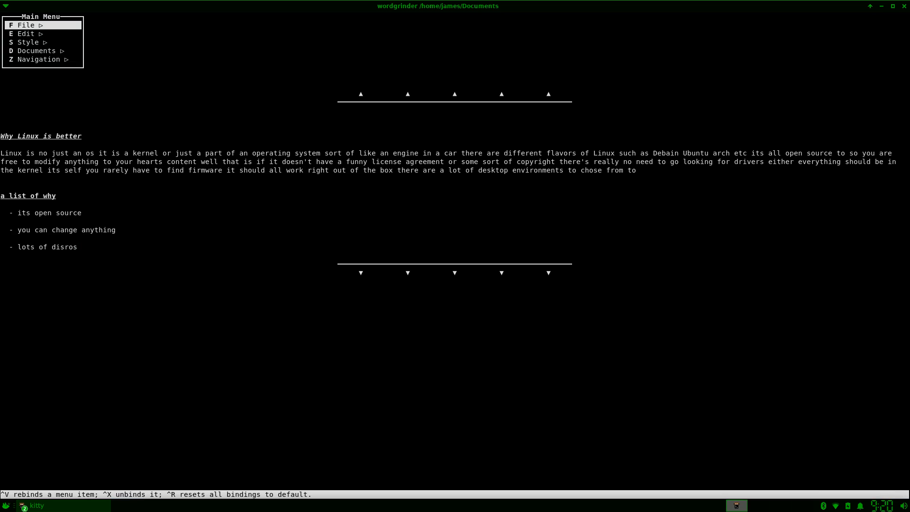
{"action": "left_click", "coordinate": [25, 25]}
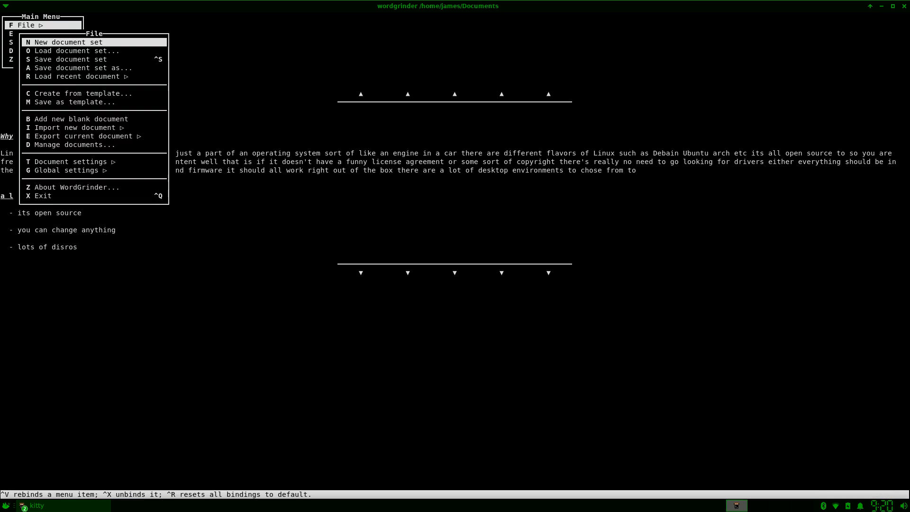
{"action": "left_click", "coordinate": [76, 41]}
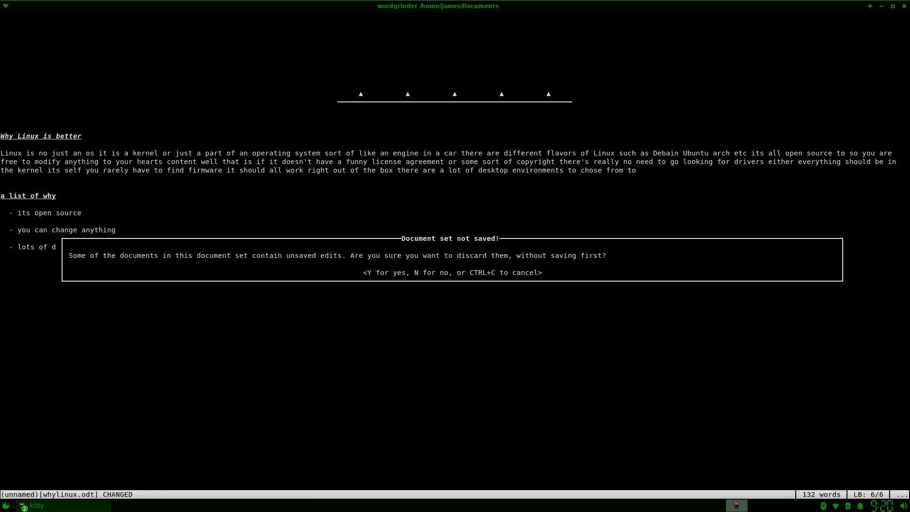
{"action": "key", "text": "n"}
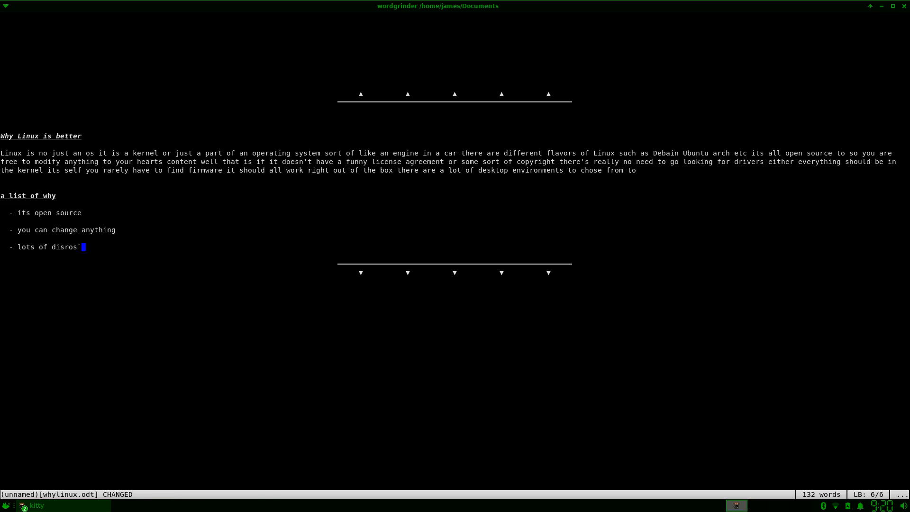
Choose Load document set again and agree to discard the unsaved Linux edits
{"action": "key", "text": "Escape"}
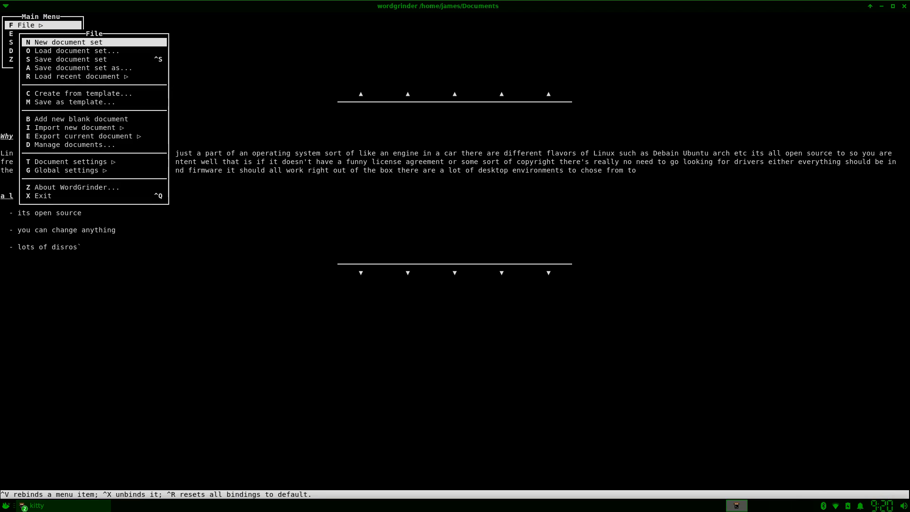
{"action": "left_click", "coordinate": [75, 42]}
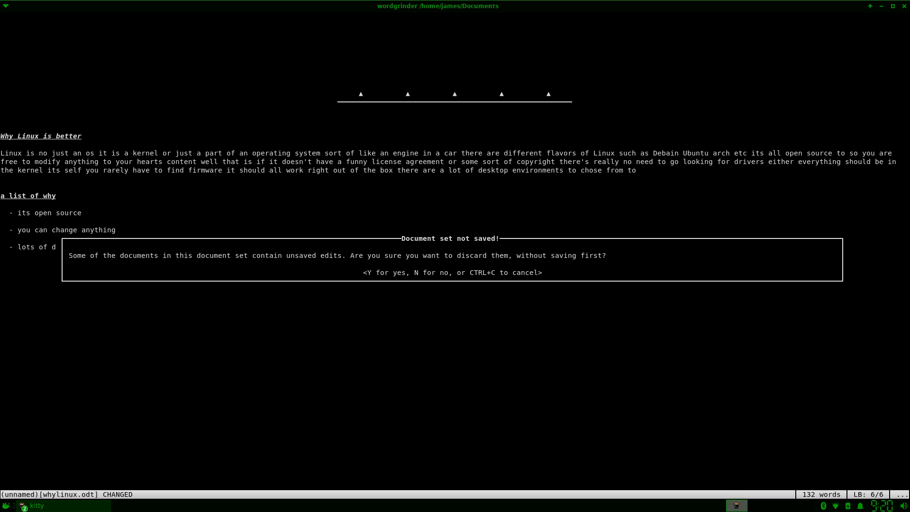
{"action": "key", "text": "y"}
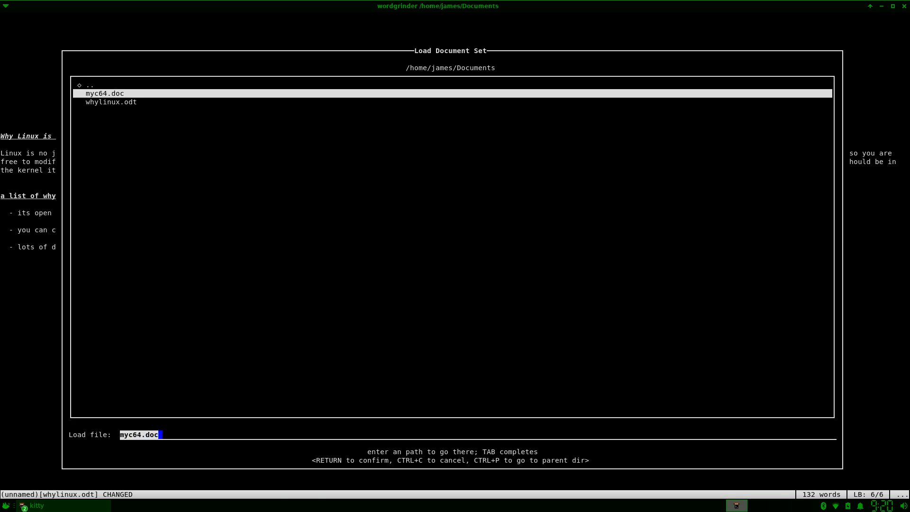
Load myc64.doc, replacing the Linux article with 'My commodore 64'
{"action": "key", "text": "Return"}
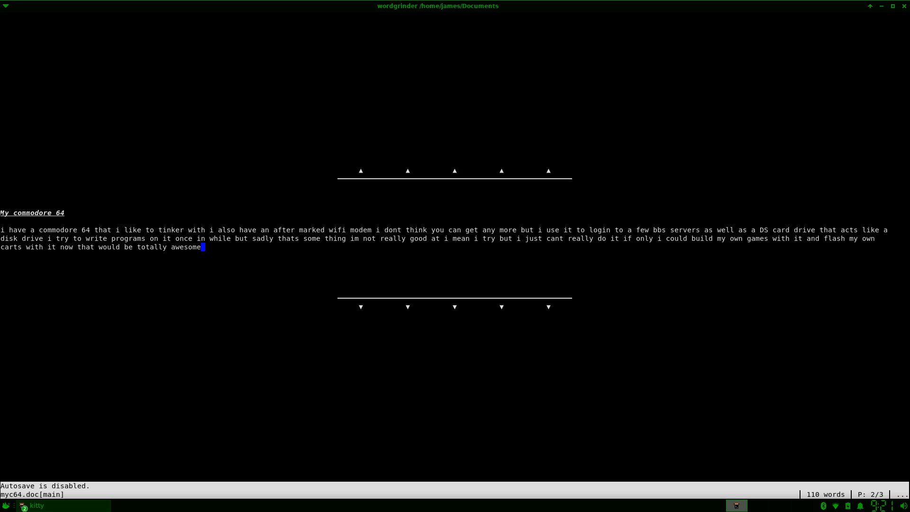
{"action": "mouse_move", "coordinate": [372, 36]}
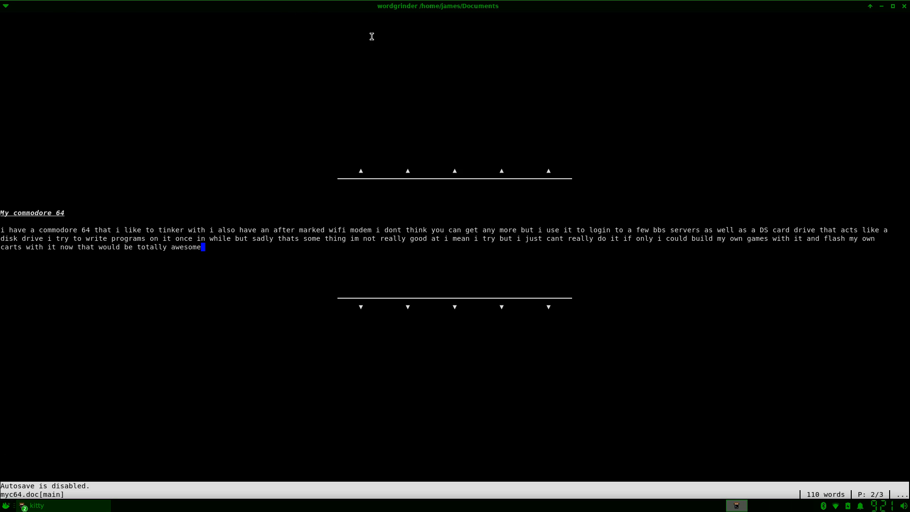
{"action": "mouse_move", "coordinate": [451, 41]}
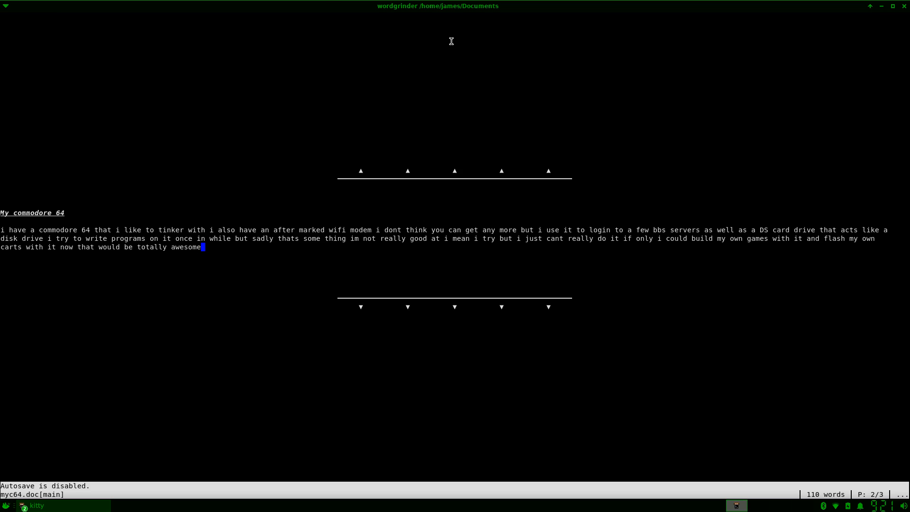
{"action": "mouse_move", "coordinate": [336, 15]}
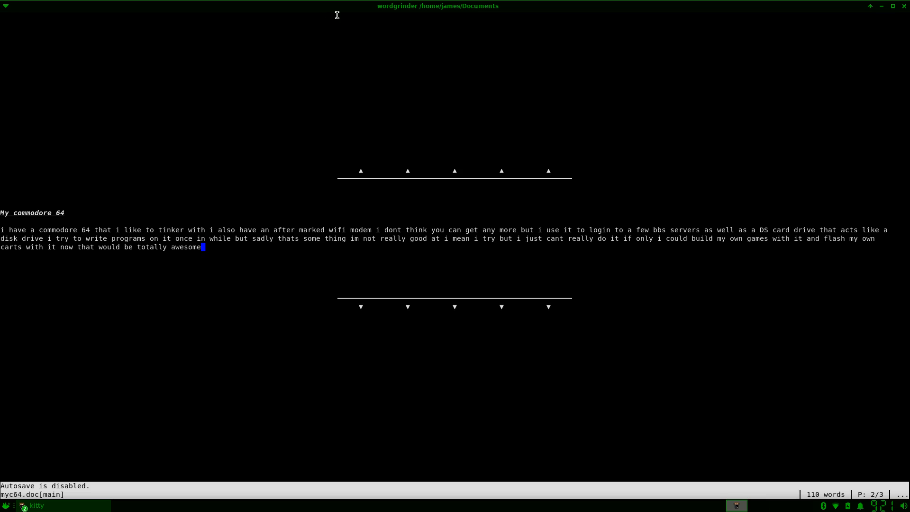
{"action": "mouse_move", "coordinate": [644, 4]}
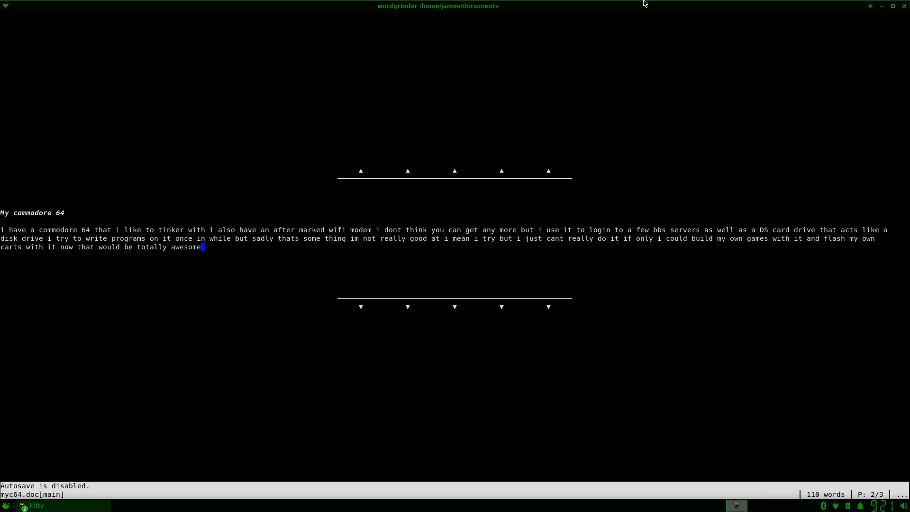
{"action": "mouse_move", "coordinate": [594, 7]}
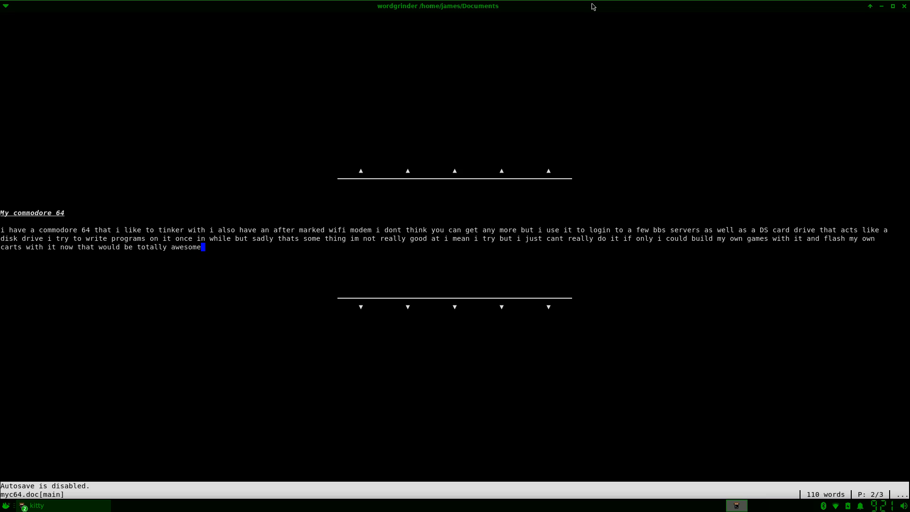
{"action": "mouse_move", "coordinate": [545, 115]}
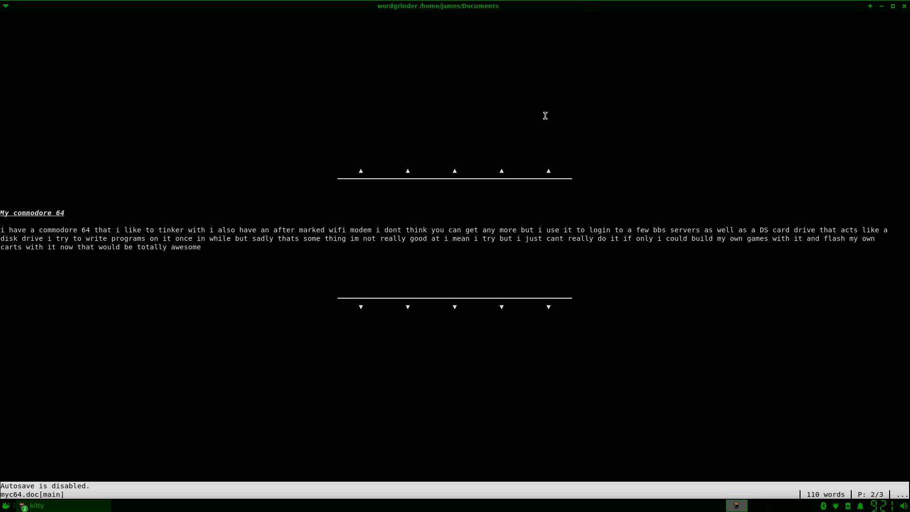